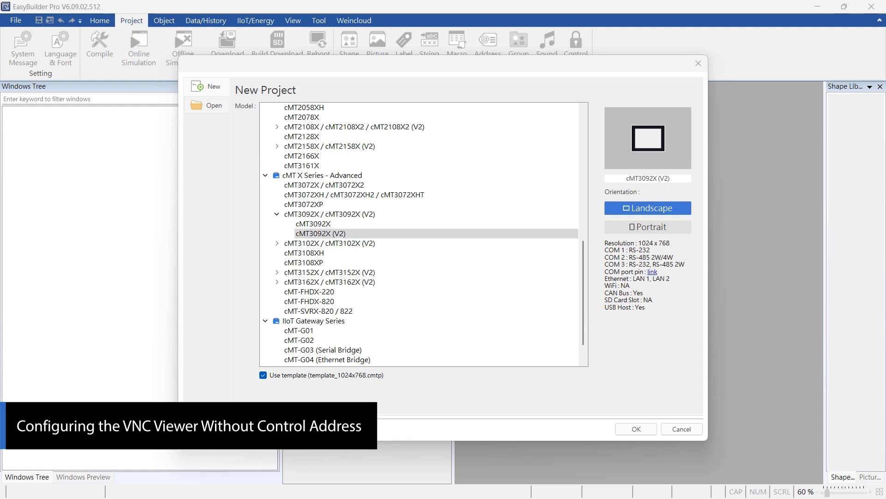
- Create a new cMT3092X (V2) project and accept the default system parameter settings
{"action": "left_click", "coordinate": [320, 233]}
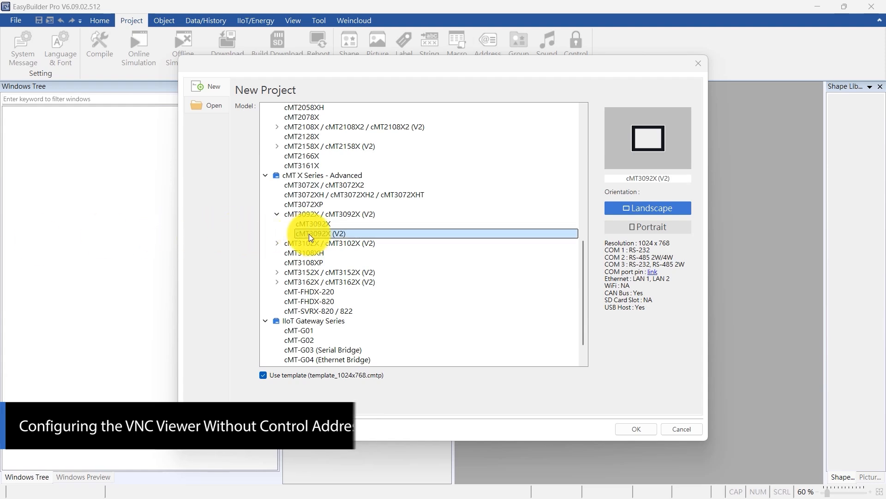
{"action": "left_click", "coordinate": [635, 428]}
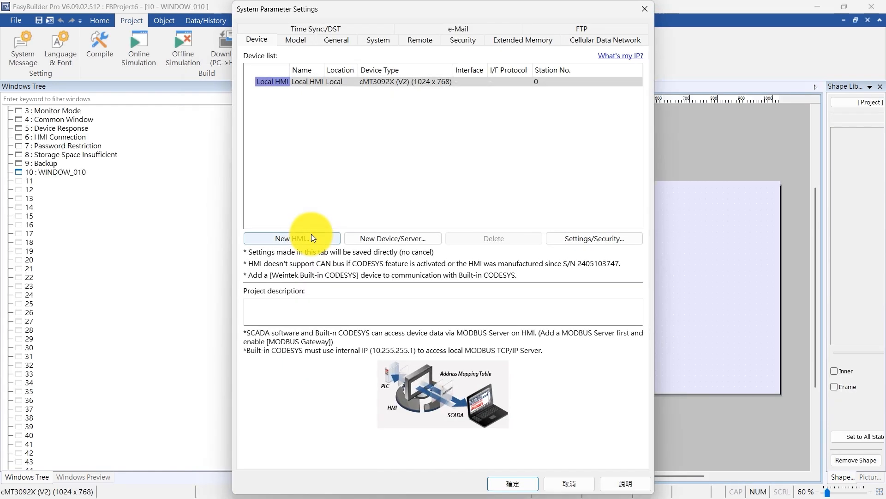
{"action": "left_click", "coordinate": [512, 484]}
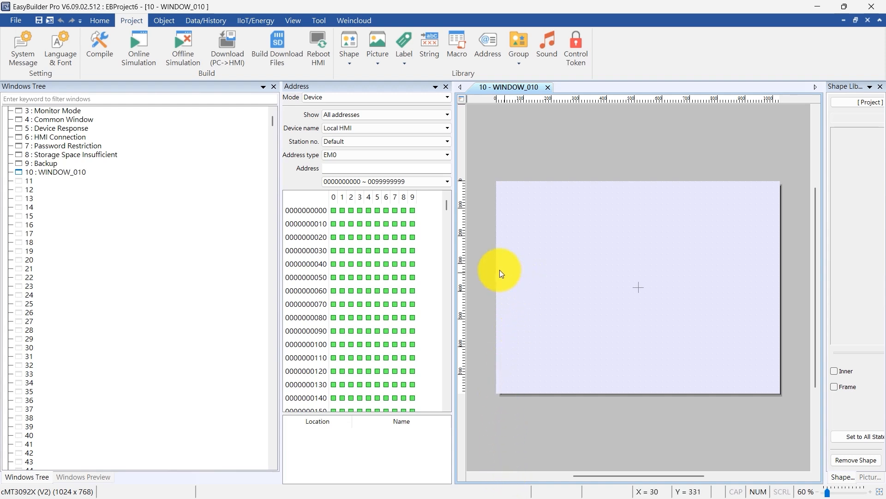
- Start a VNC Viewer object targeting IP 192.168.2.26
{"action": "left_click", "coordinate": [163, 20]}
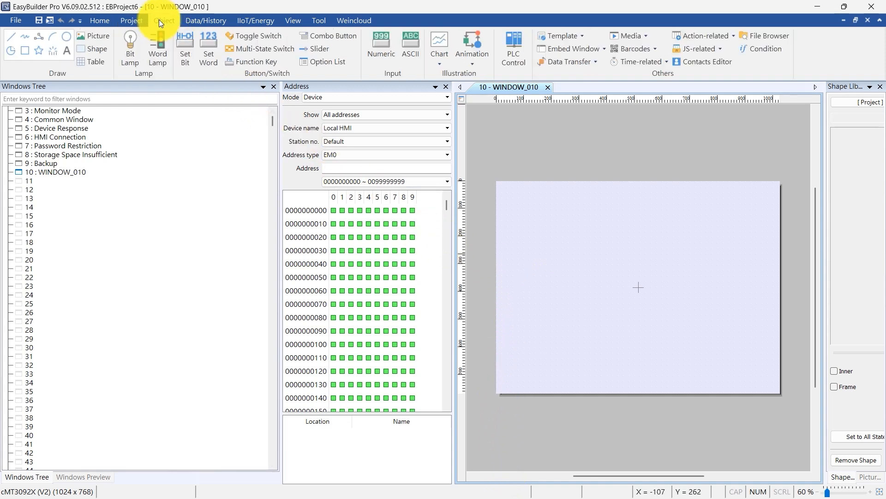
{"action": "left_click", "coordinate": [163, 21]}
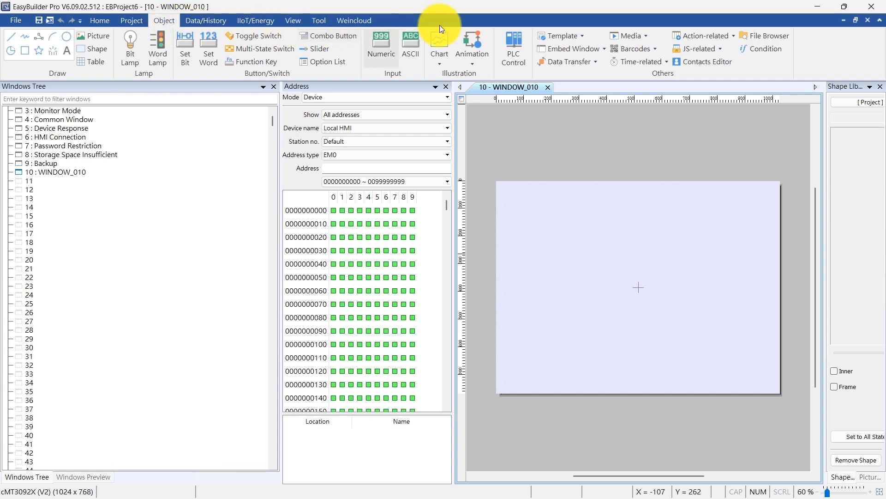
{"action": "left_click", "coordinate": [629, 36]}
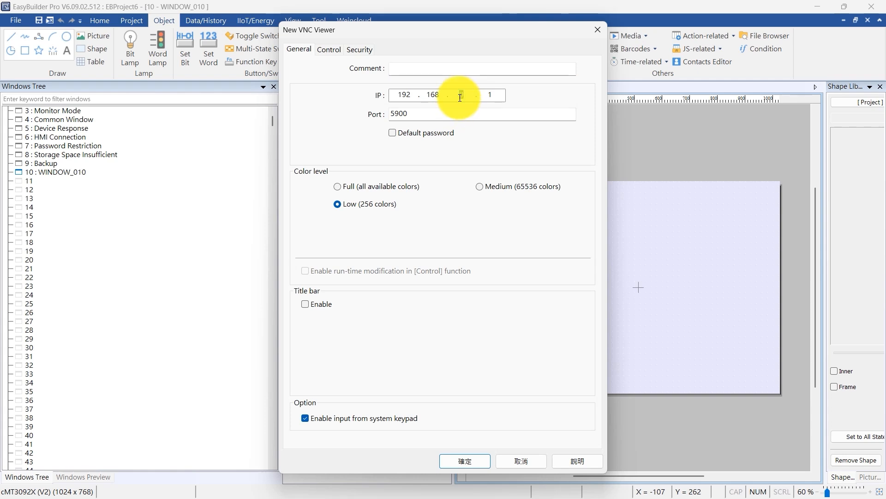
{"action": "type", "text": "2"}
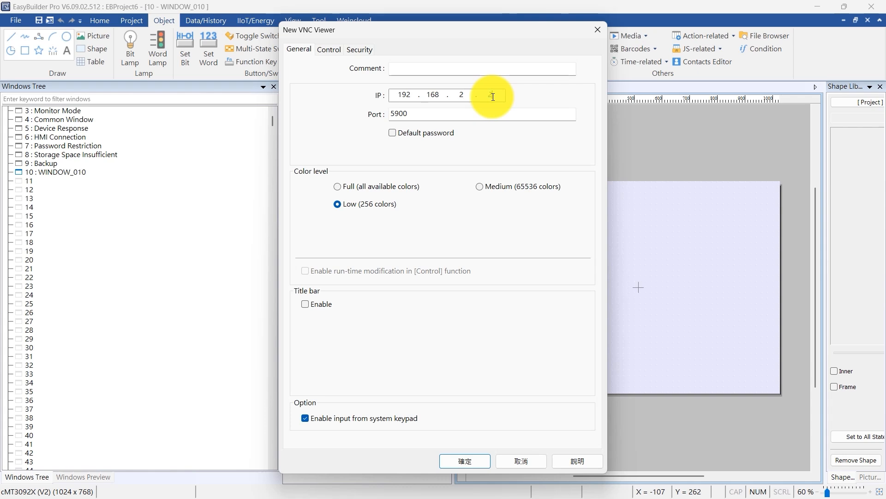
{"action": "type", "text": "26"}
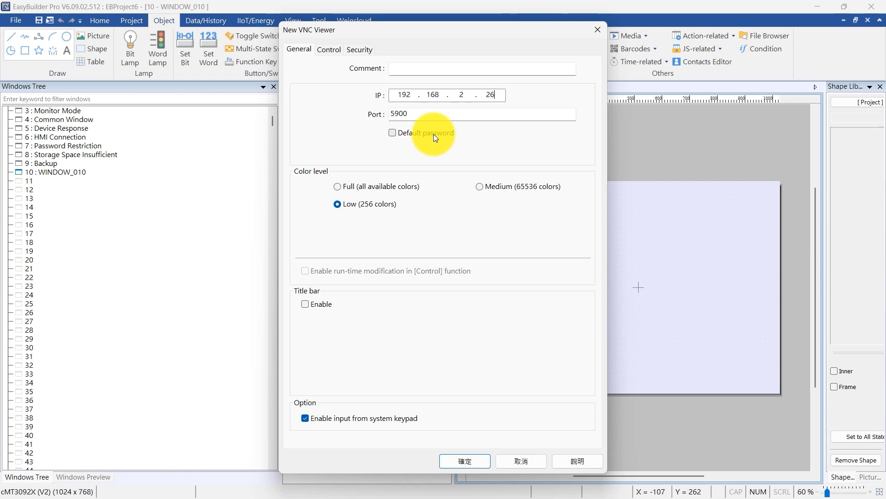
- Enable the default password on the viewer and enter the password
{"action": "left_click", "coordinate": [392, 133]}
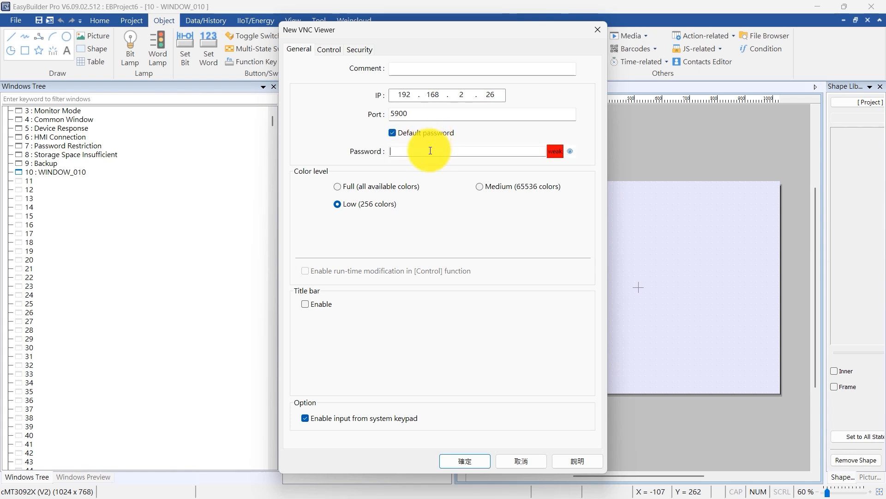
{"action": "type", "text": "•"}
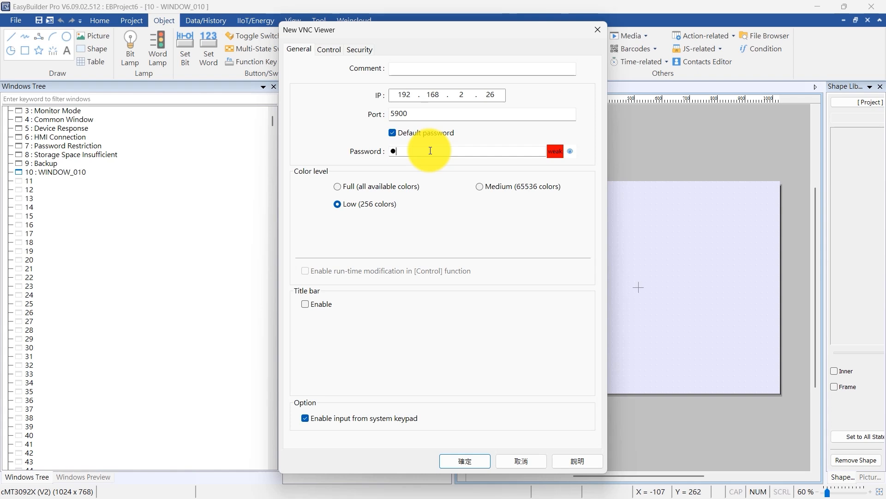
{"action": "type", "text": "•"}
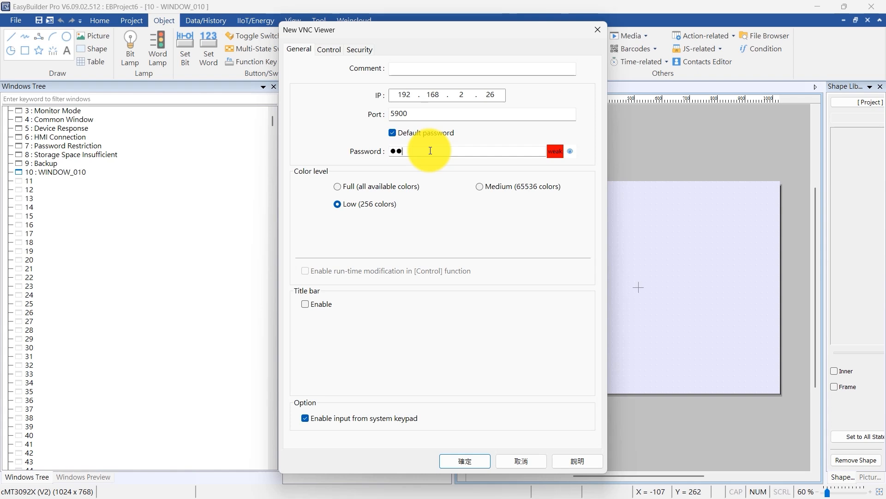
{"action": "type", "text": "••"}
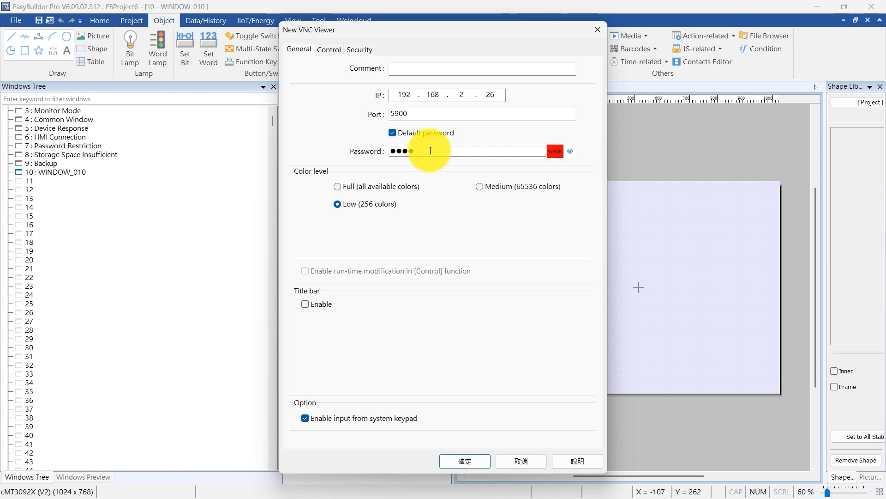
{"action": "type", "text": "5"}
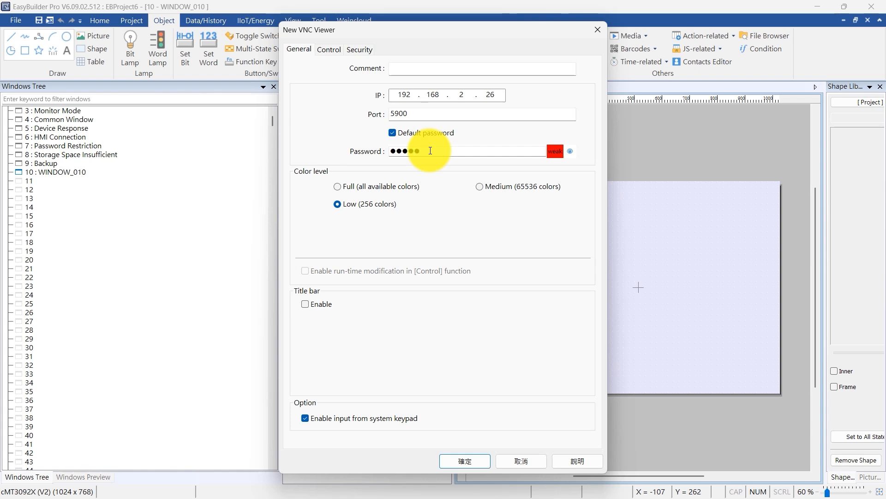
{"action": "type", "text": "•"}
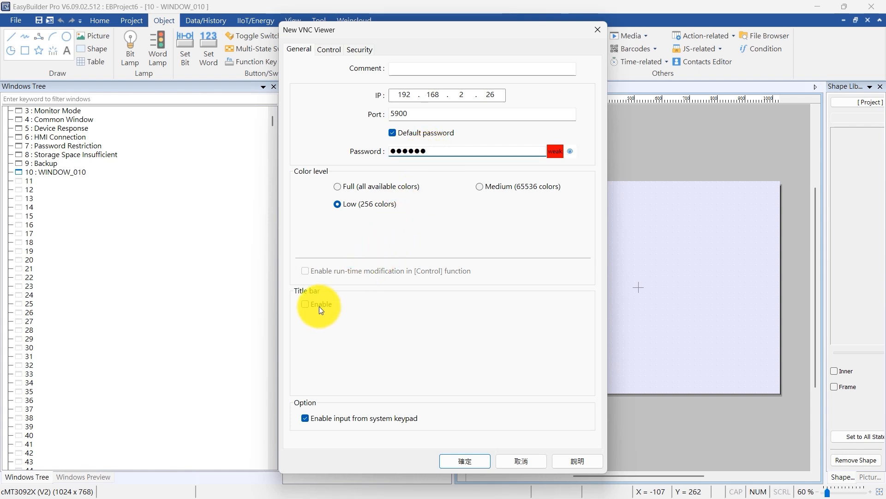
- Give the viewer a 'cMT2078X' title bar, place it on window 10, and reopen its properties
{"action": "left_click", "coordinate": [305, 305]}
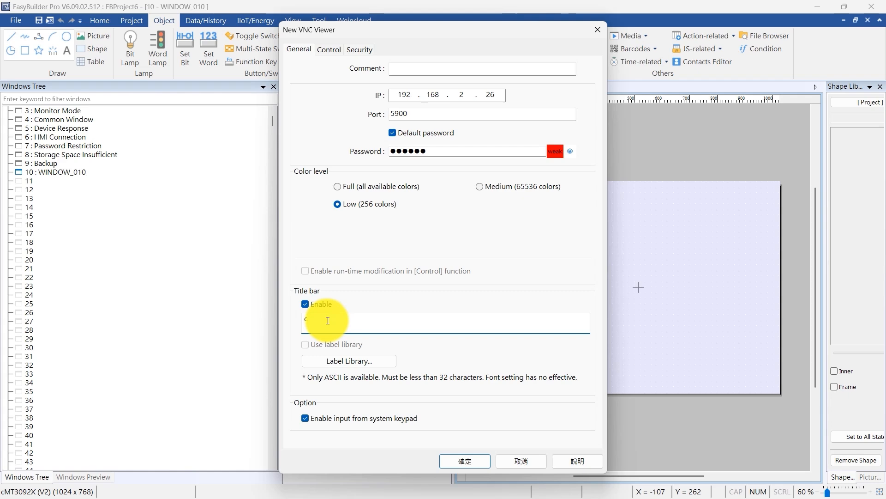
{"action": "type", "text": "cMT2078X"}
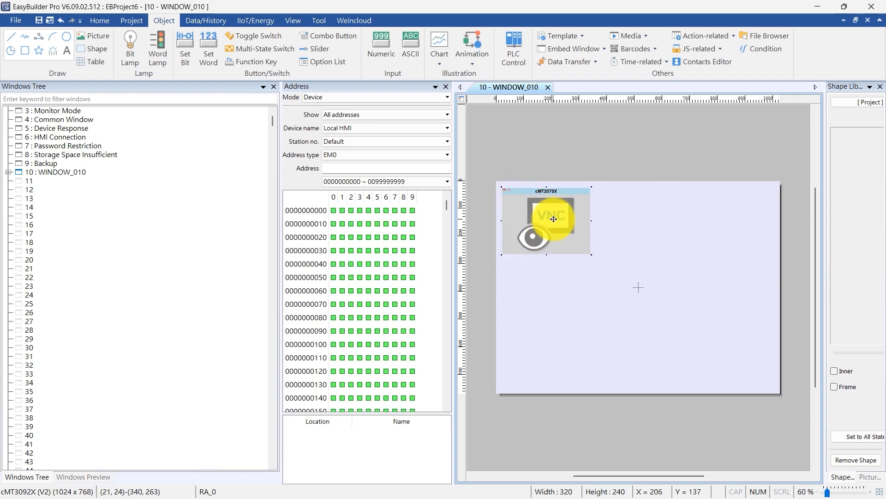
{"action": "double_click", "coordinate": [545, 221]}
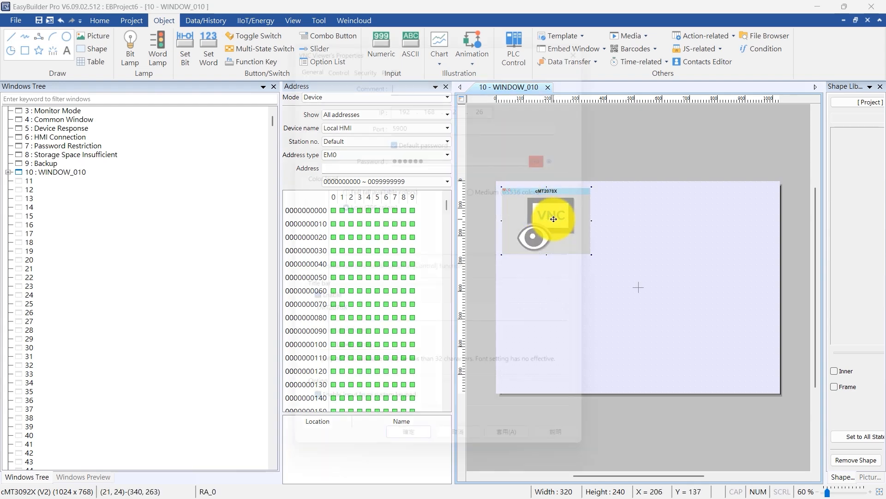
{"action": "double_click", "coordinate": [554, 219]}
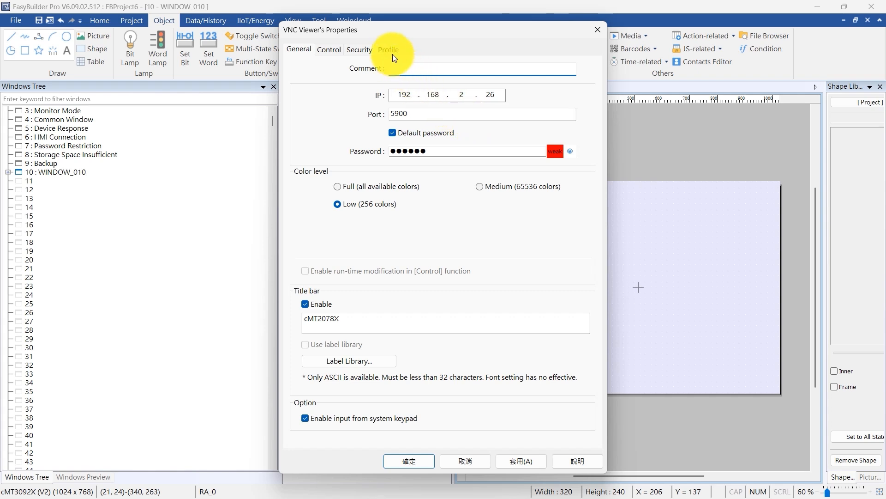
- On the Profile tab, set the viewer's width to 800 and height to 504
{"action": "left_click", "coordinate": [388, 50]}
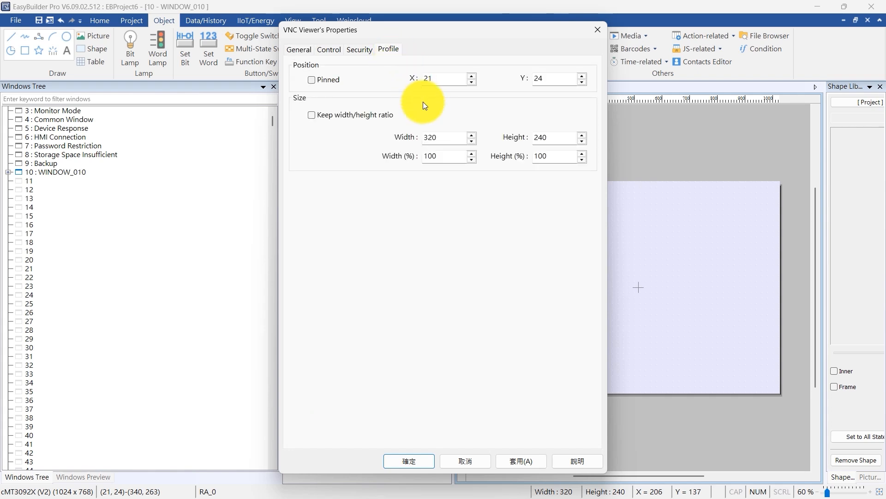
{"action": "left_click", "coordinate": [443, 138]}
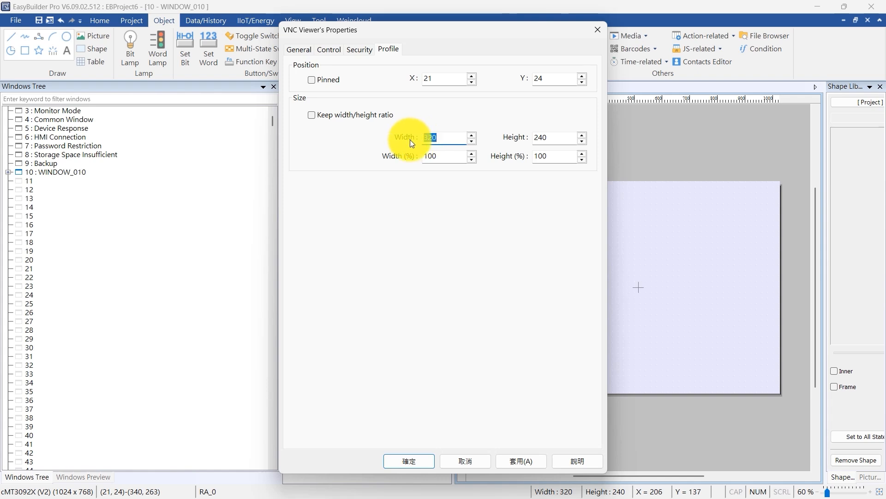
{"action": "type", "text": "800"}
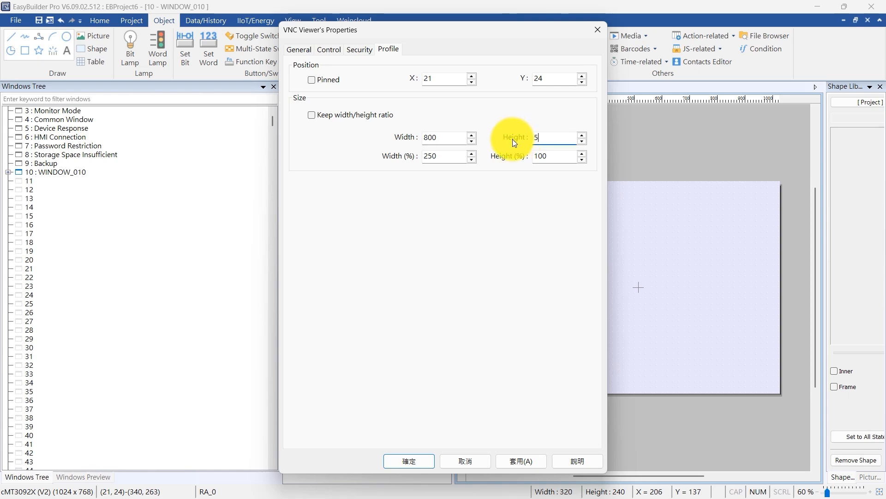
{"action": "type", "text": "04"}
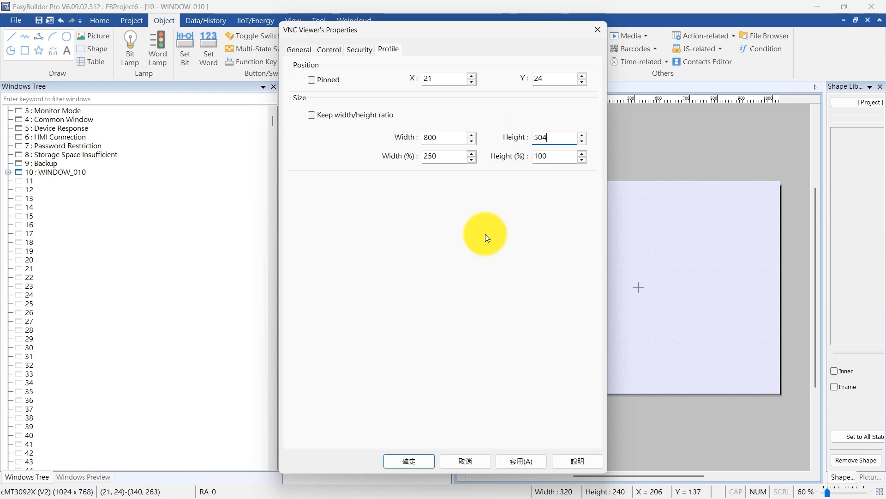
{"action": "left_click", "coordinate": [408, 461]}
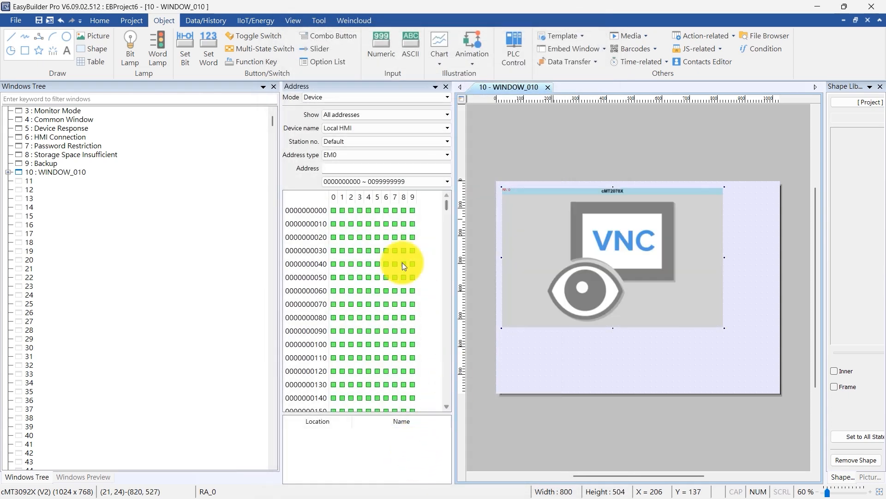
- Save the project as vnc viewer.cmtp and download it to HMI 192.168.2.27
{"action": "left_click", "coordinate": [131, 20]}
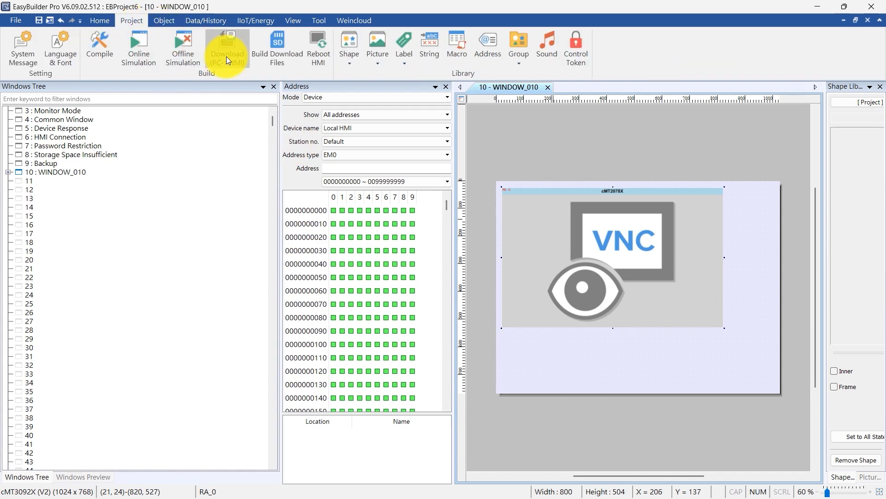
{"action": "left_click", "coordinate": [226, 48]}
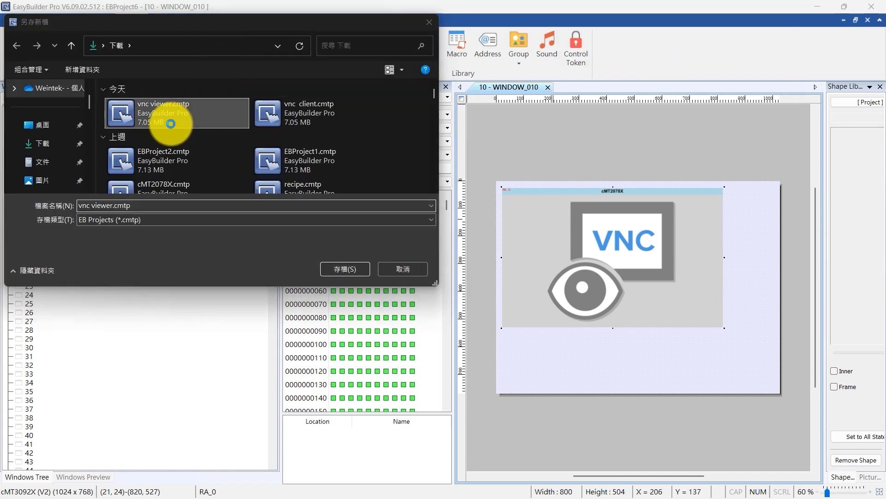
{"action": "left_click", "coordinate": [345, 269]}
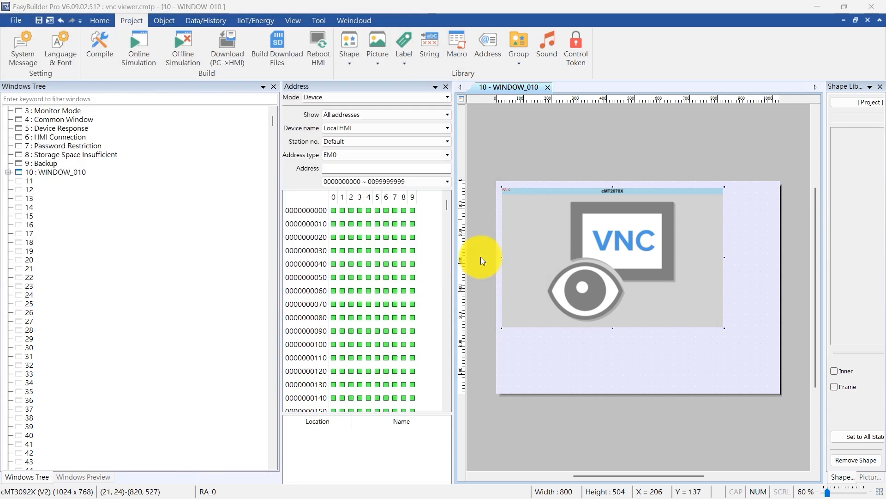
{"action": "left_click", "coordinate": [98, 46]}
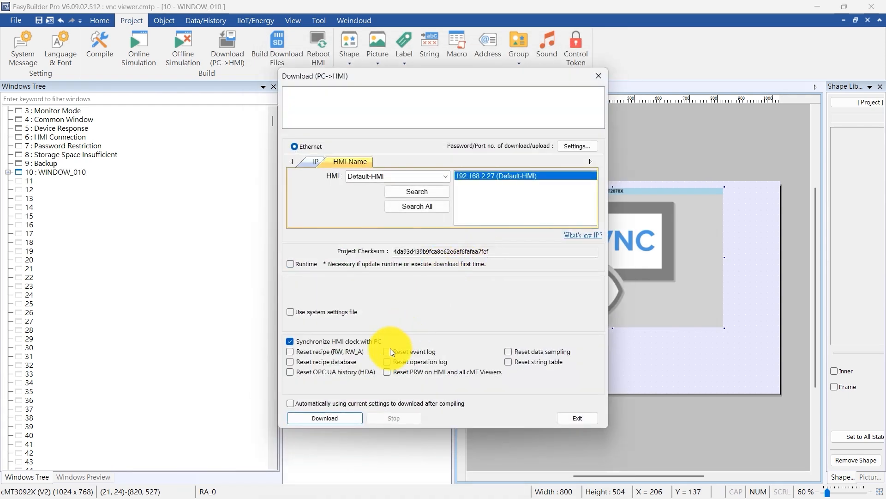
{"action": "left_click", "coordinate": [324, 418]}
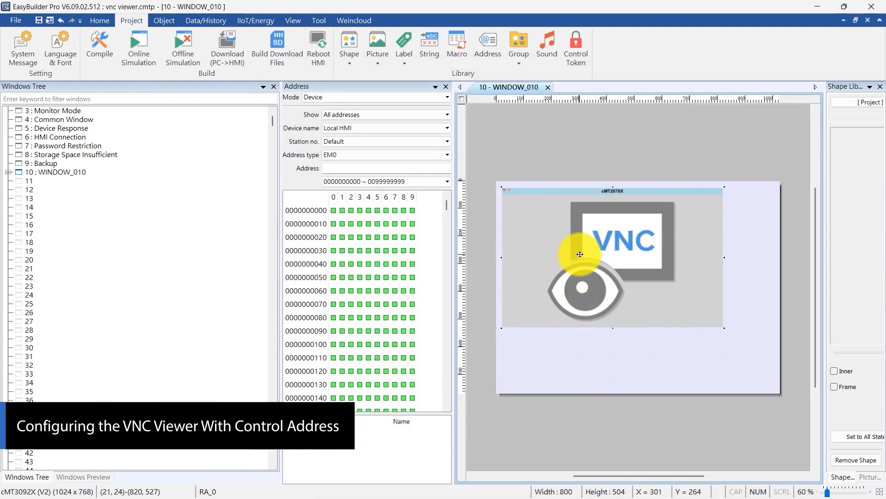
- Open the viewer's properties, review its LW control addresses, and return to General
{"action": "double_click", "coordinate": [579, 255]}
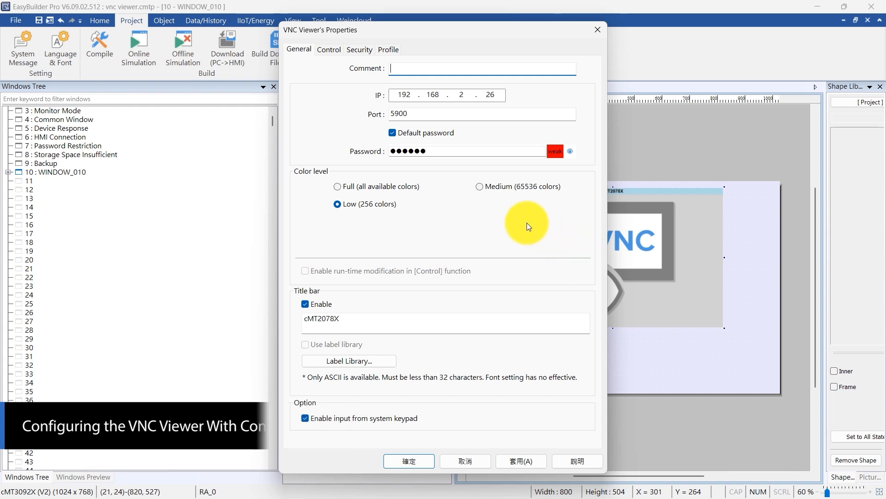
{"action": "left_click", "coordinate": [329, 50]}
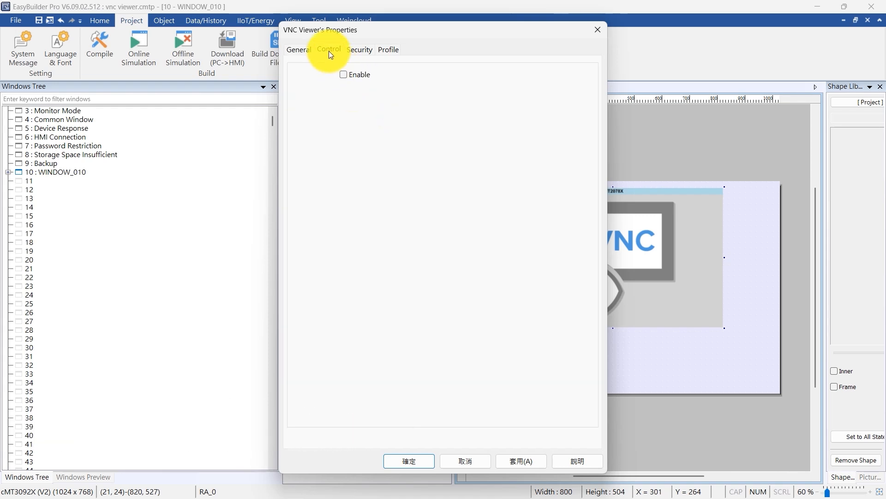
{"action": "left_click", "coordinate": [344, 74]}
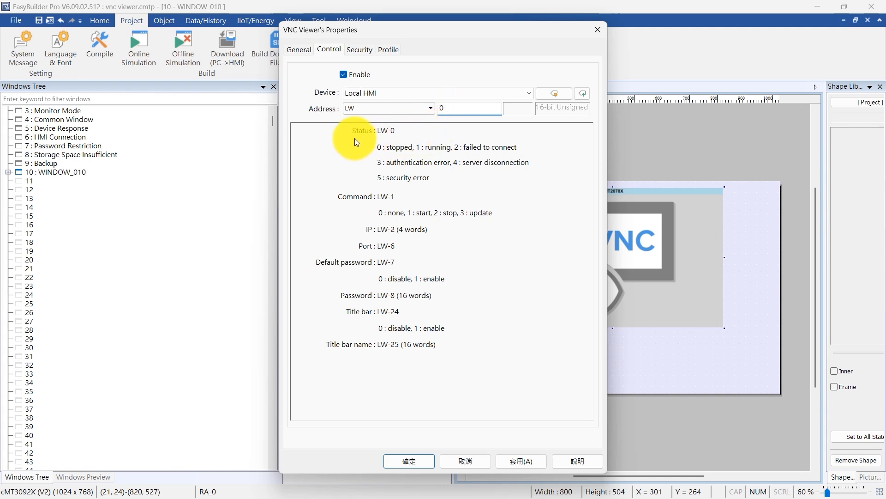
{"action": "mouse_move", "coordinate": [357, 211]}
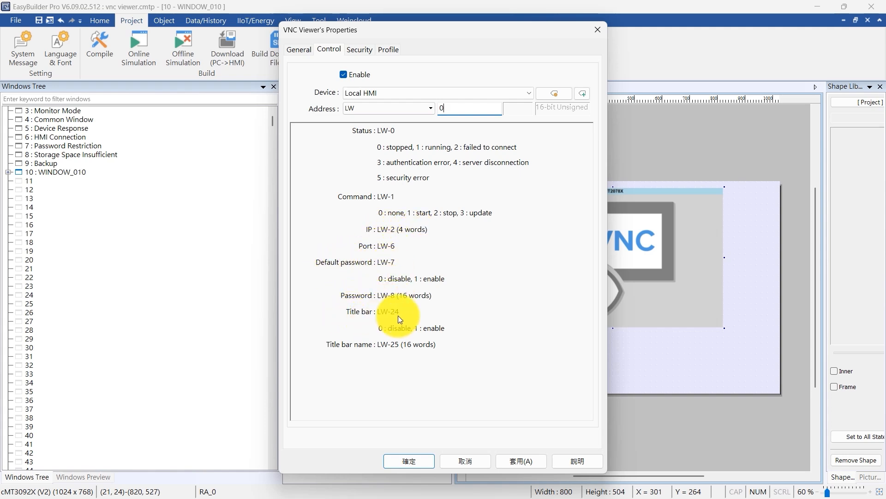
{"action": "mouse_move", "coordinate": [426, 360]}
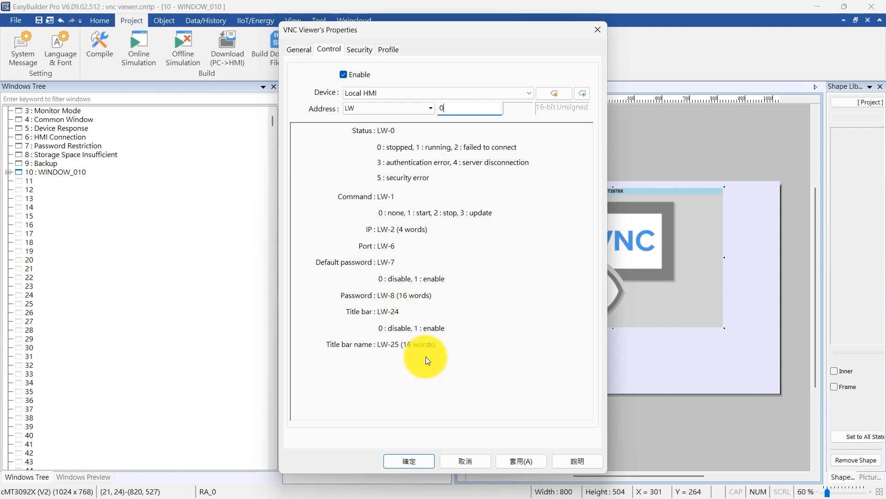
{"action": "left_click", "coordinate": [299, 49]}
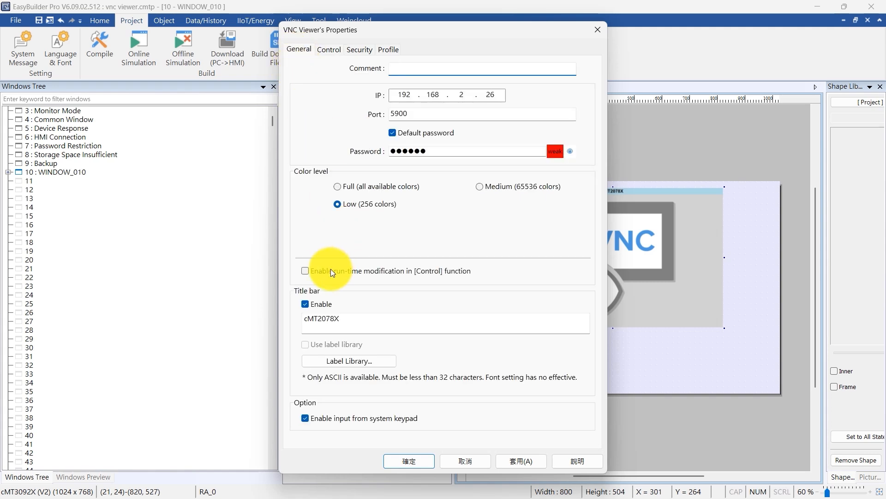
- Enable run-time modification, verify the LW-41 color level address, and confirm the viewer settings
{"action": "left_click", "coordinate": [305, 271]}
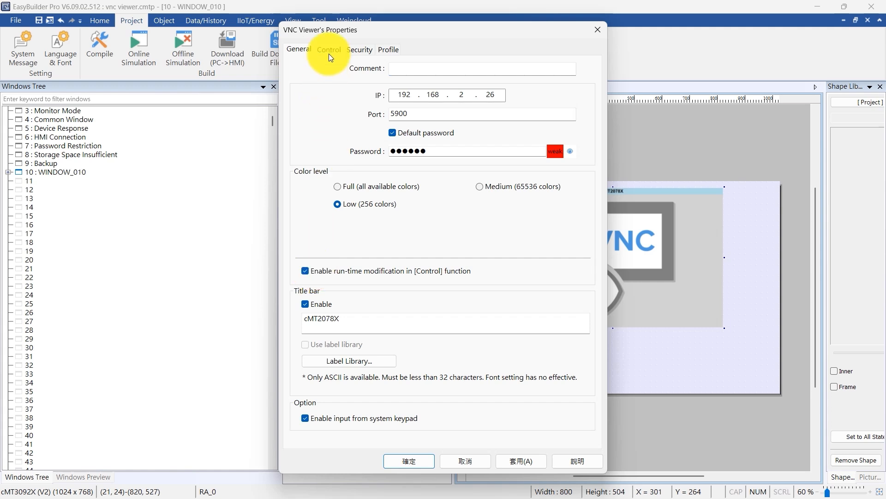
{"action": "left_click", "coordinate": [330, 50]}
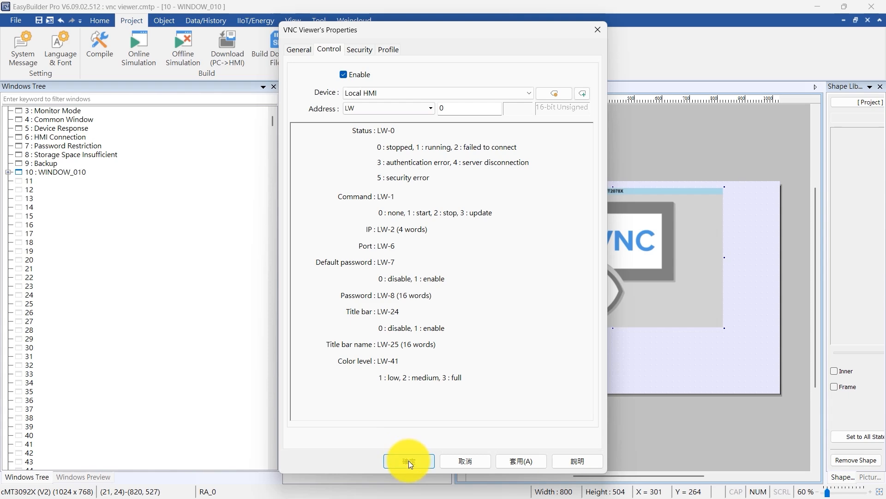
{"action": "left_click", "coordinate": [408, 461]}
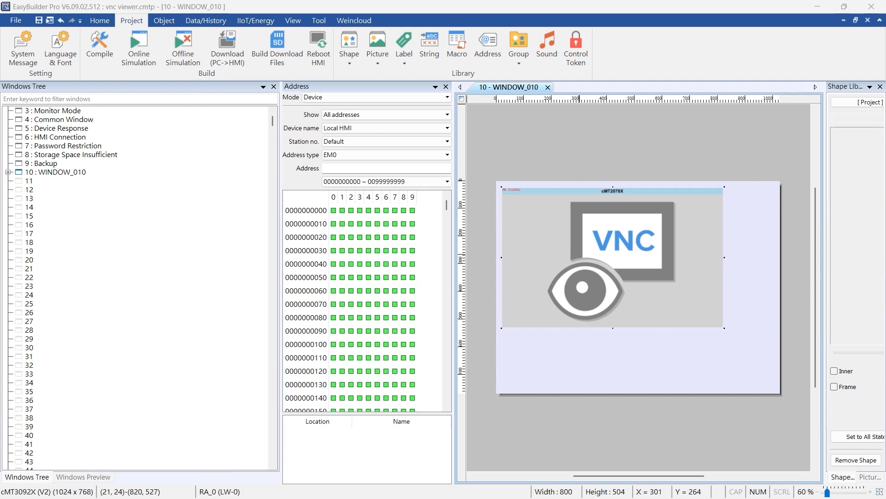
- Add a 'Status' text label with a numeric field beside it
{"action": "left_click", "coordinate": [164, 20]}
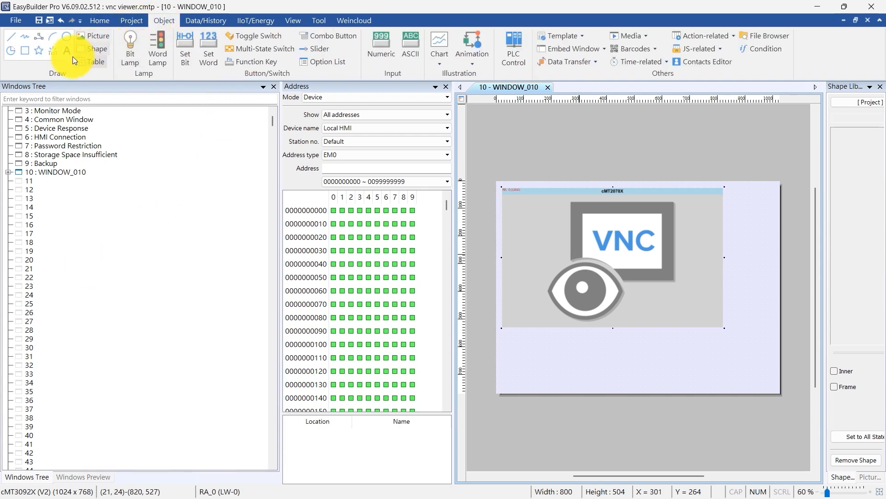
{"action": "left_click", "coordinate": [66, 50]}
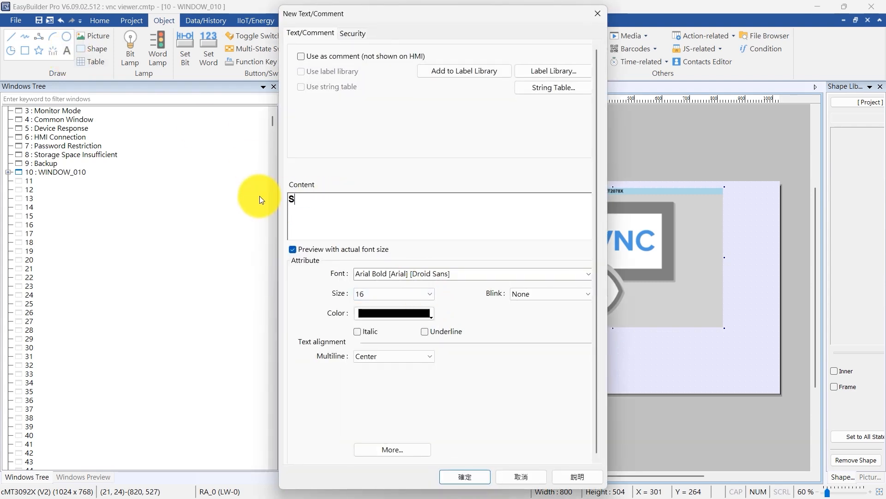
{"action": "type", "text": "tatus"}
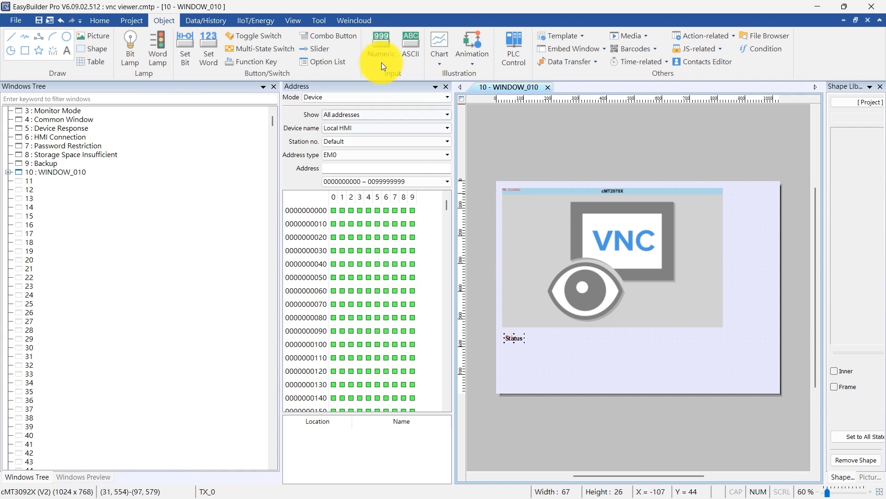
{"action": "left_click", "coordinate": [380, 45]}
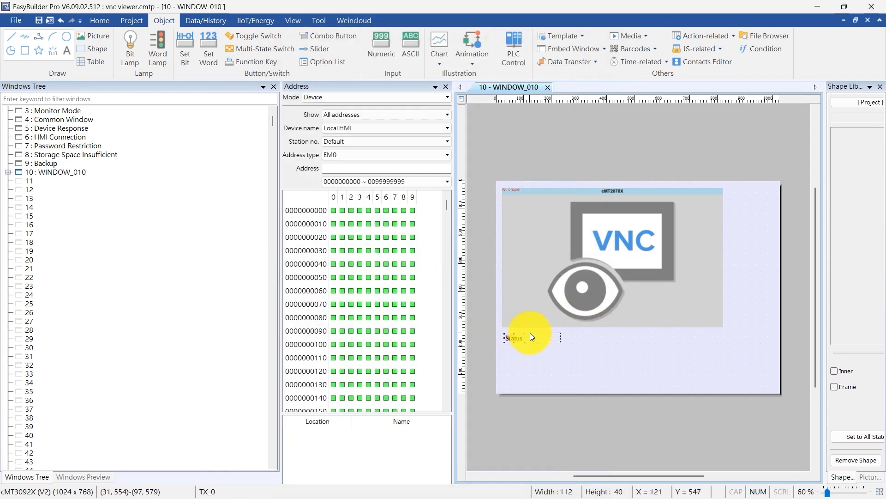
- Relabel the copied labels as 'Command' and 'IP', then set Multi. Copy spacing
{"action": "double_click", "coordinate": [513, 338]}
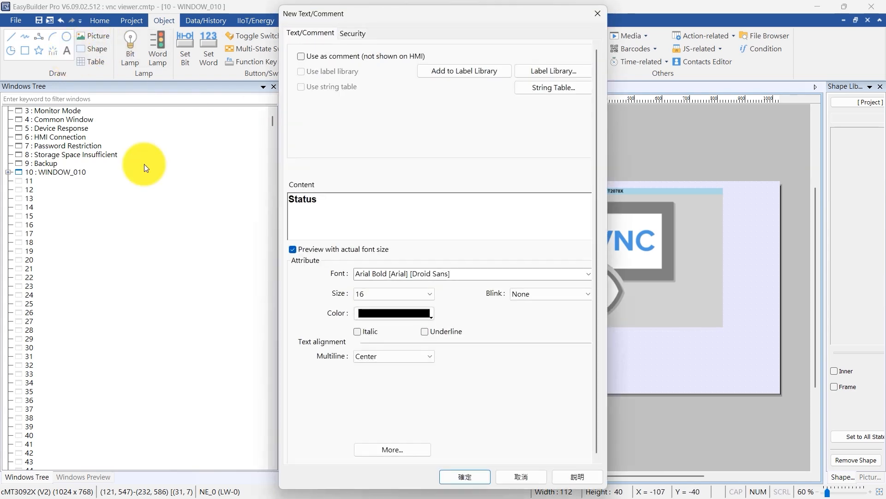
{"action": "type", "text": "Command"}
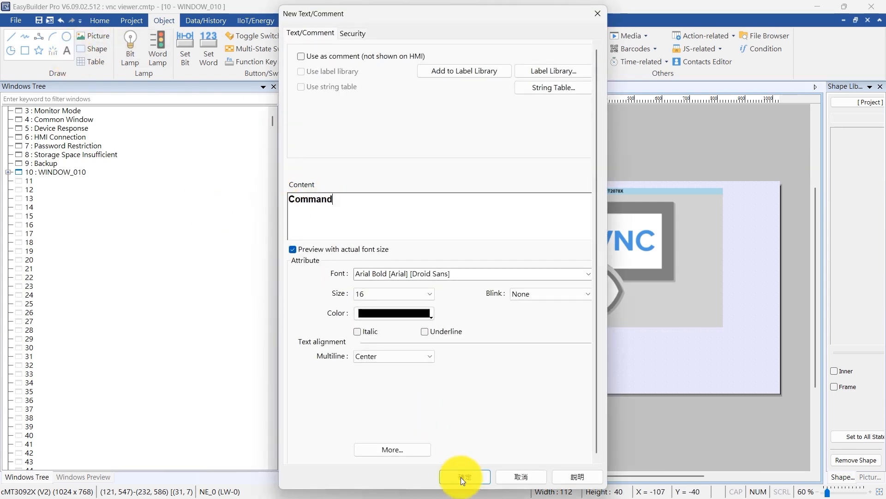
{"action": "left_click", "coordinate": [462, 476]}
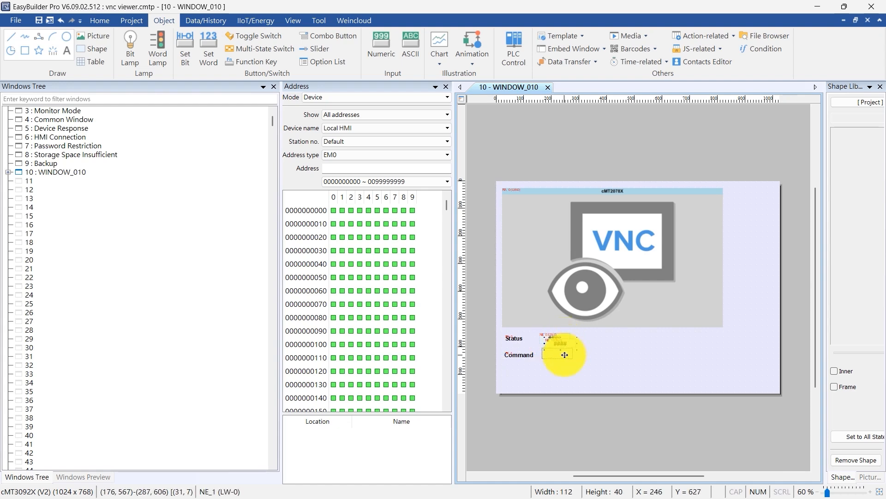
{"action": "double_click", "coordinate": [562, 355]}
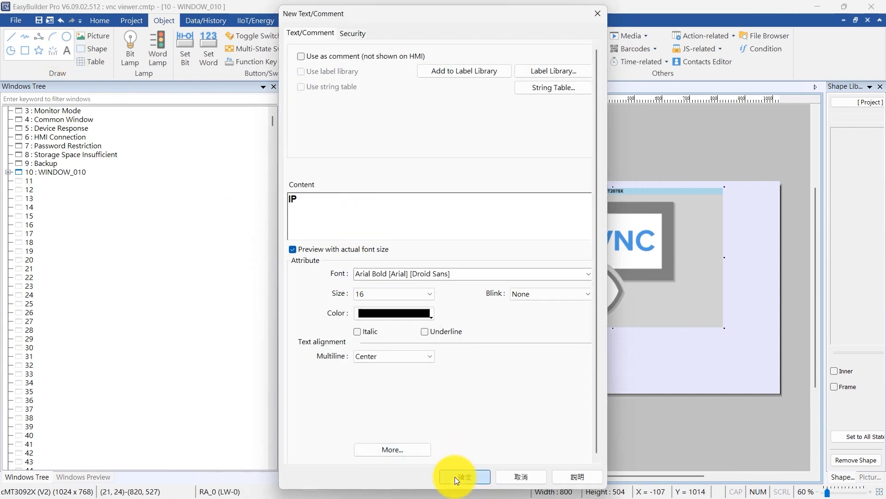
{"action": "left_click", "coordinate": [464, 476]}
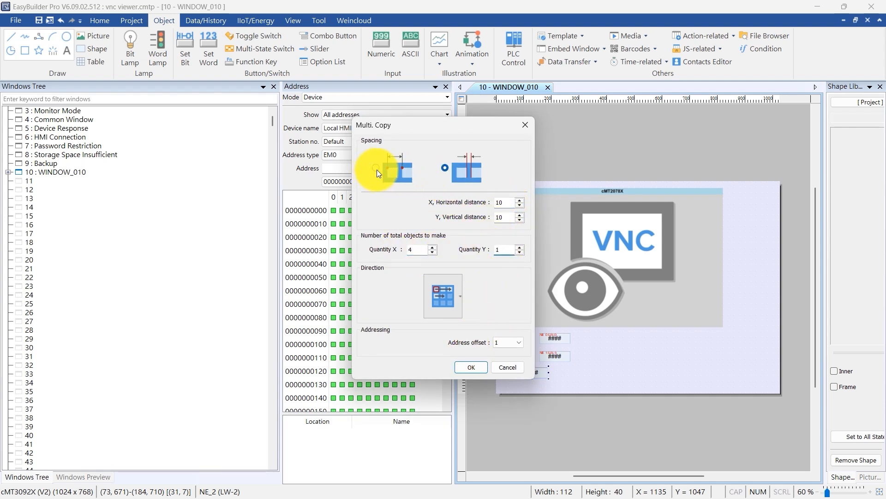
{"action": "left_click", "coordinate": [470, 367]}
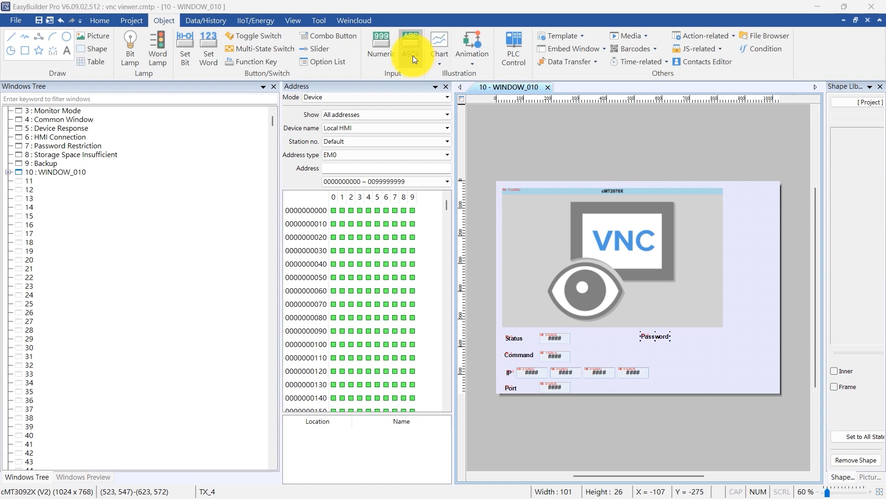
- Add a password ASCII field at LW-8 and relabel a copied label for Color level
{"action": "left_click", "coordinate": [411, 45]}
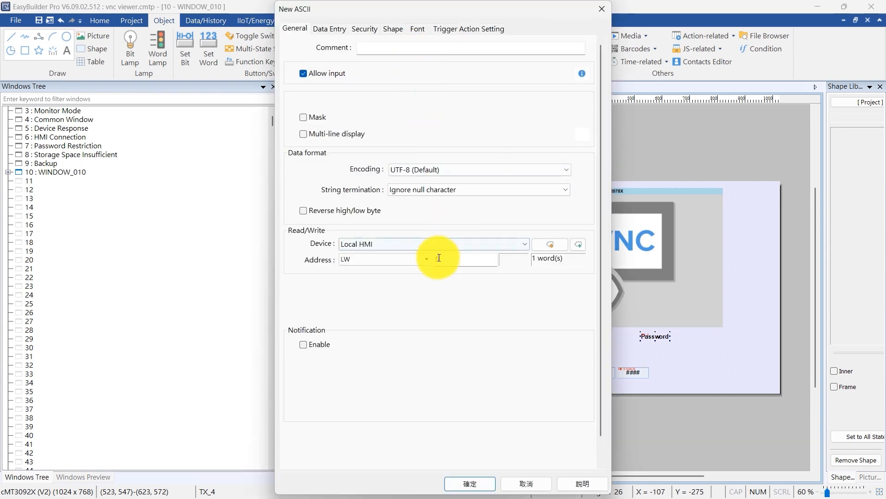
{"action": "type", "text": "8"}
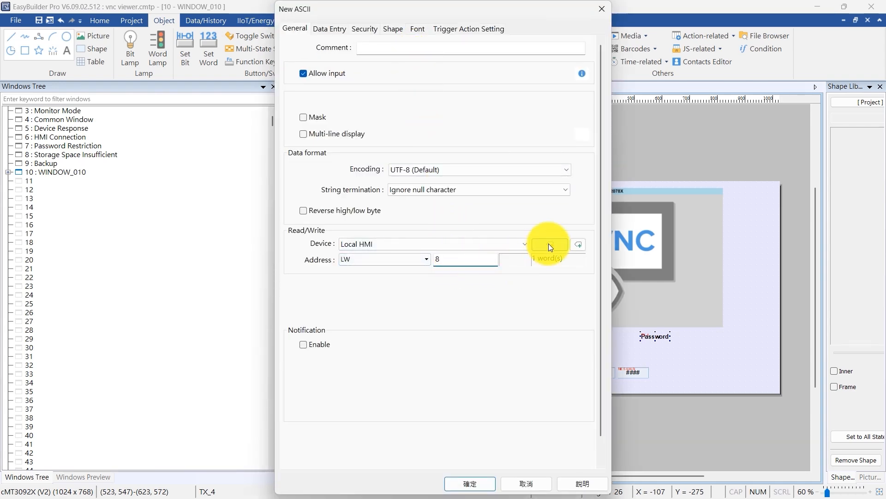
{"action": "left_click", "coordinate": [548, 244]}
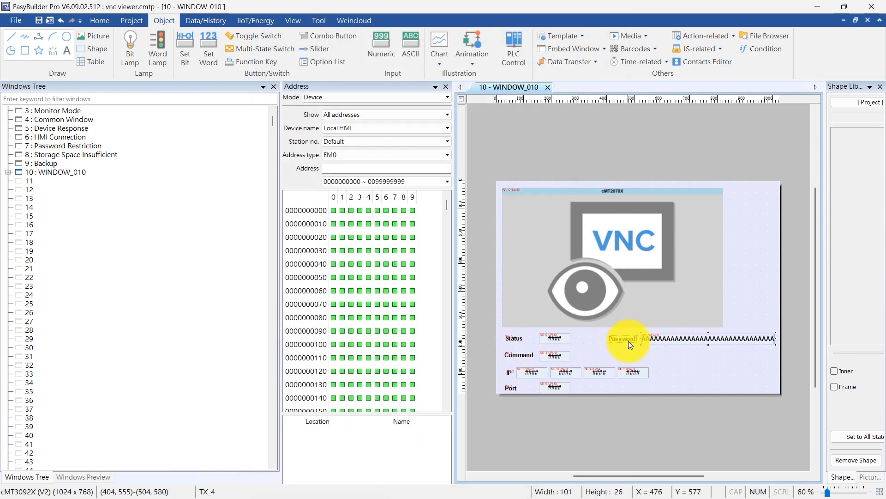
{"action": "double_click", "coordinate": [625, 338]}
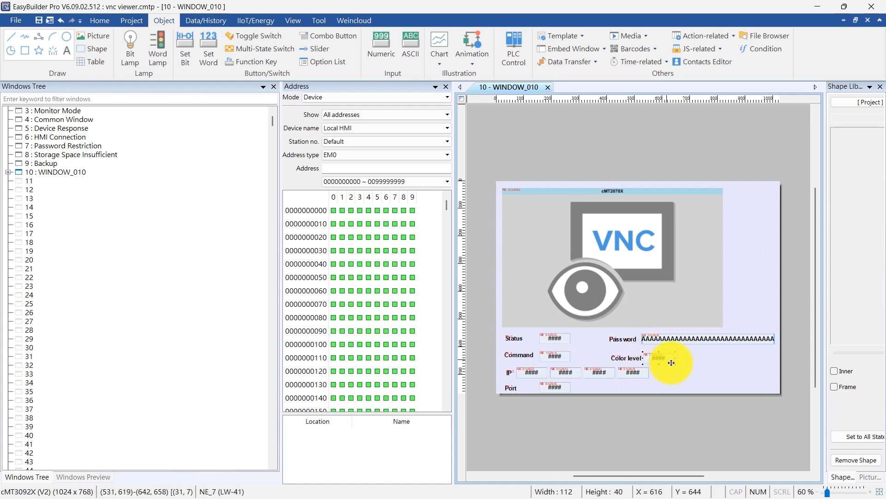
{"action": "left_click", "coordinate": [131, 21]}
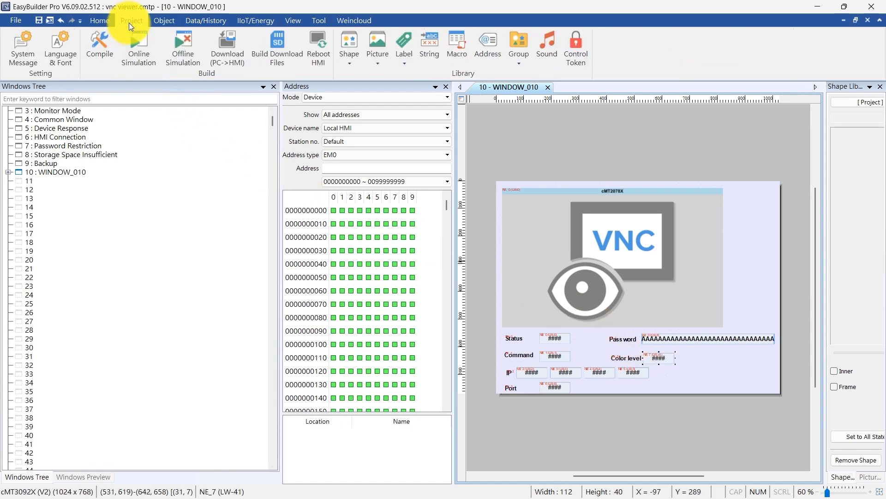
- Download the updated project to the HMI at 192.168.2.27
{"action": "left_click", "coordinate": [99, 46]}
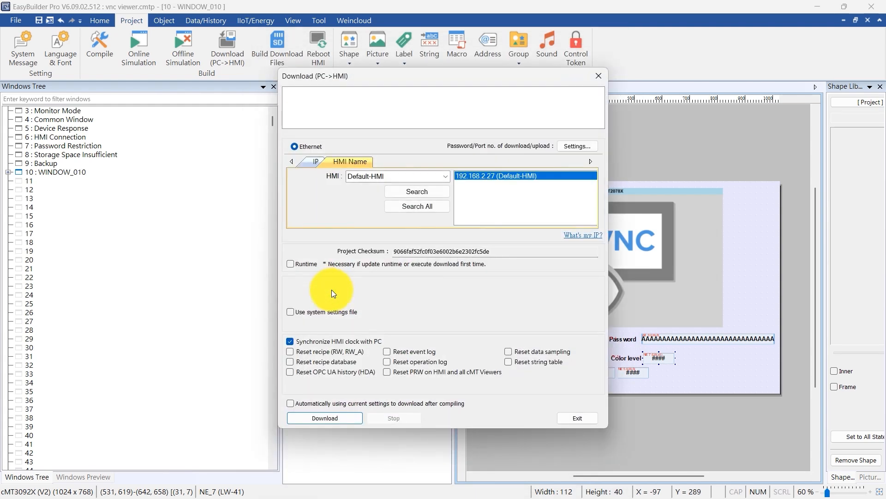
{"action": "left_click", "coordinate": [325, 418]}
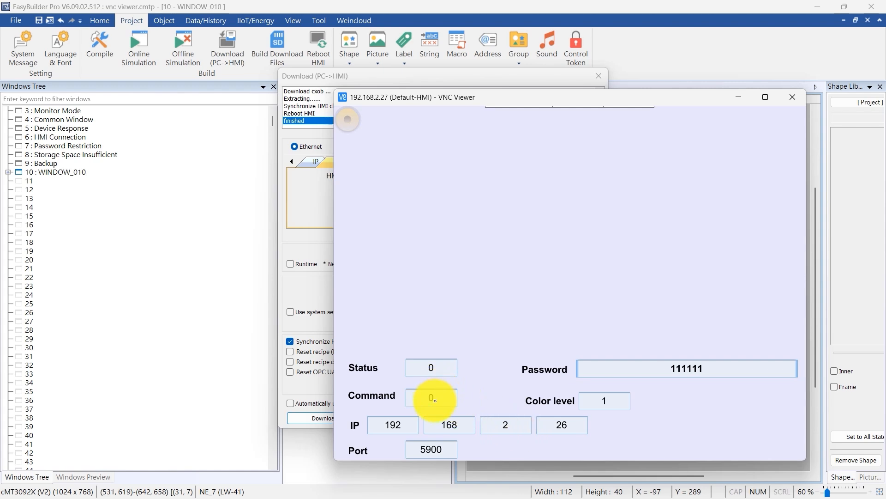
- Send command 1 to connect, set color level to 3, then enter command 3
{"action": "left_click", "coordinate": [431, 398]}
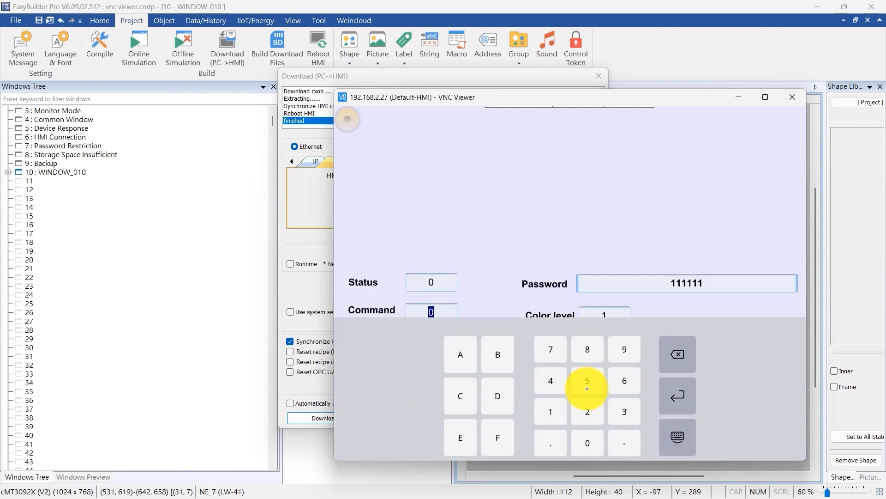
{"action": "mouse_move", "coordinate": [677, 396]}
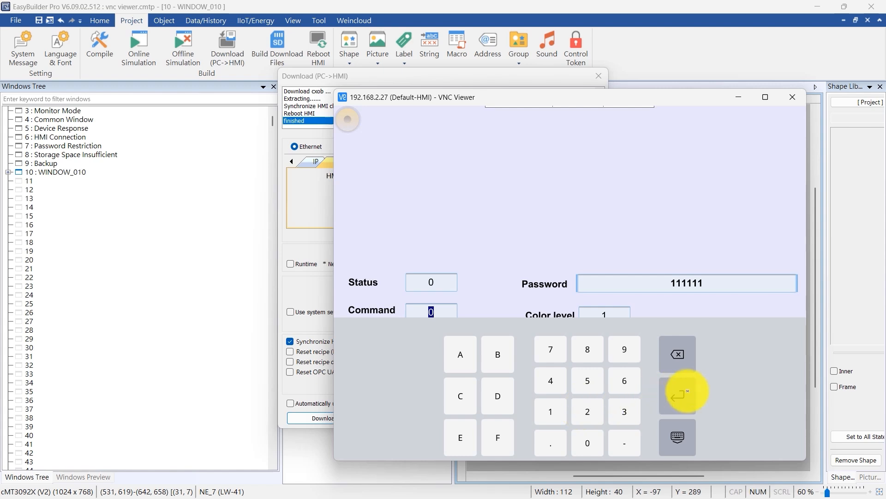
{"action": "left_click", "coordinate": [682, 394]}
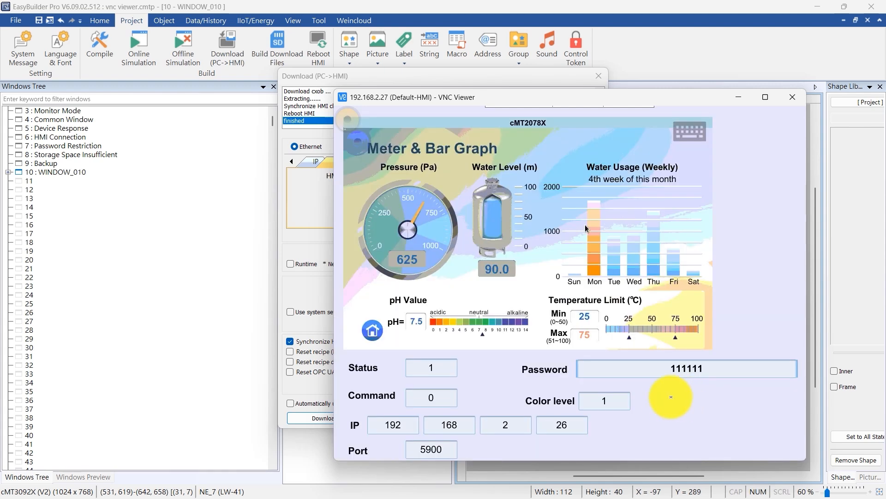
{"action": "left_click", "coordinate": [604, 400]}
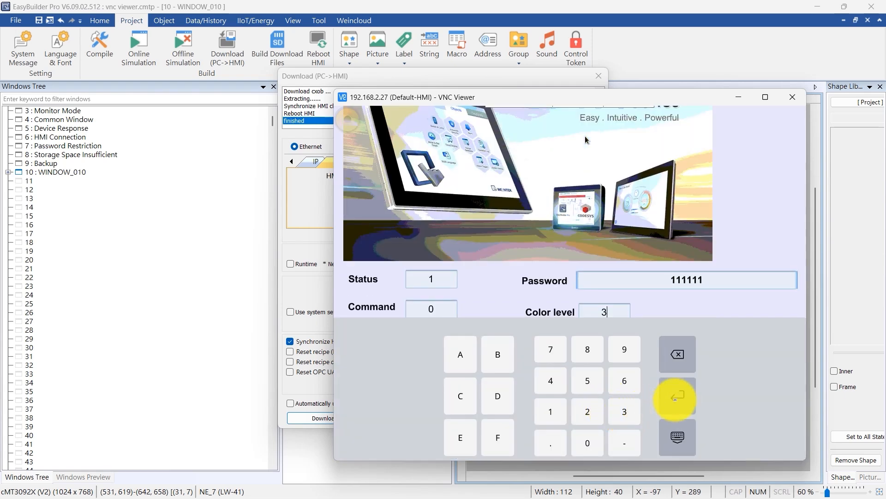
{"action": "left_click", "coordinate": [675, 397]}
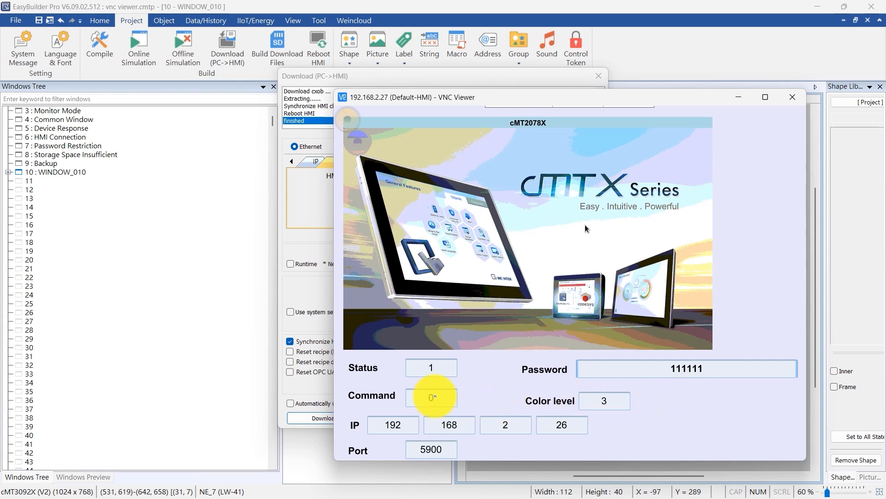
{"action": "left_click", "coordinate": [430, 396]}
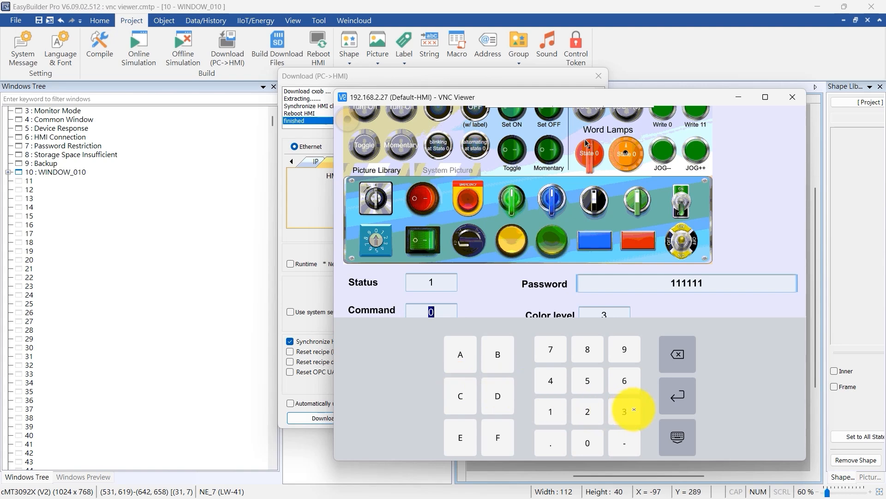
{"action": "left_click", "coordinate": [631, 410]}
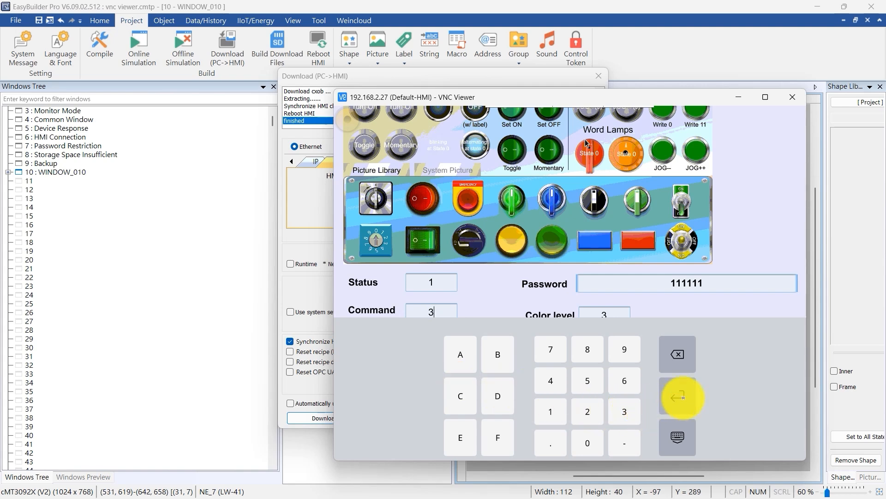